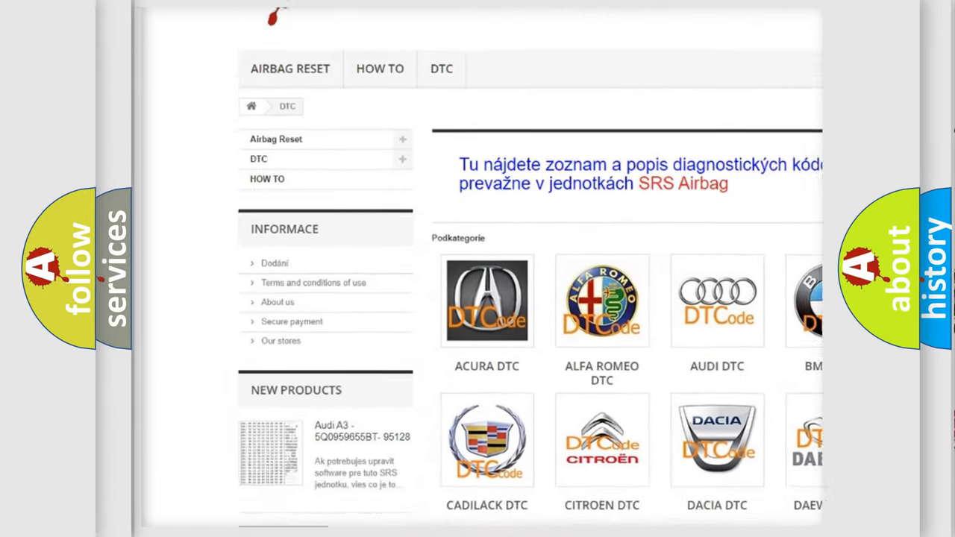
{"action": "scroll", "scroll_direction": "down", "scroll_amount": 3}
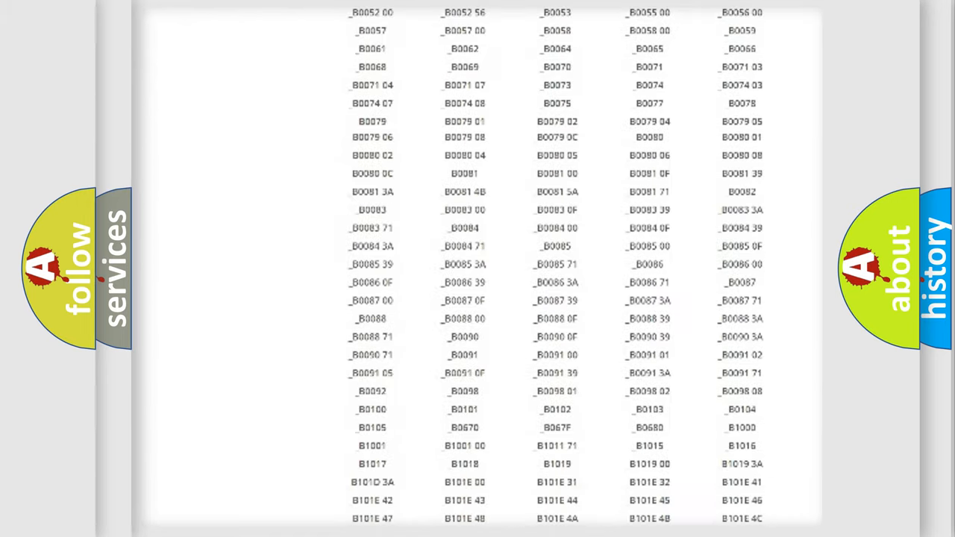
{"action": "scroll", "scroll_direction": "up", "scroll_amount": 3}
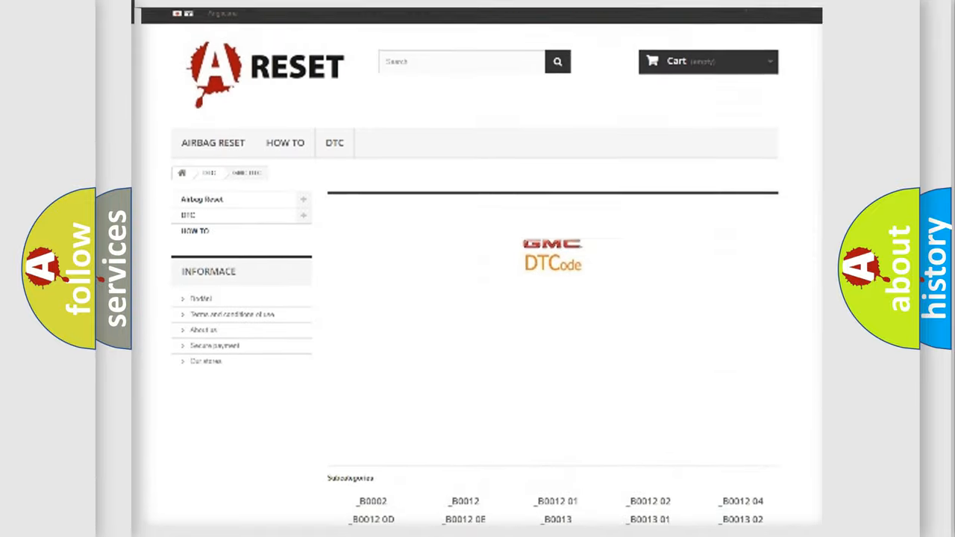